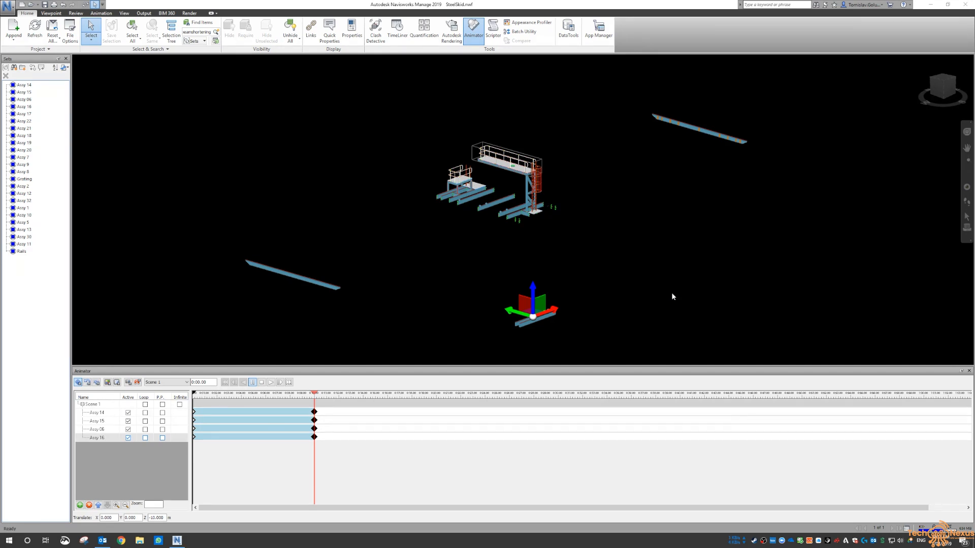
mouse_move(603, 255)
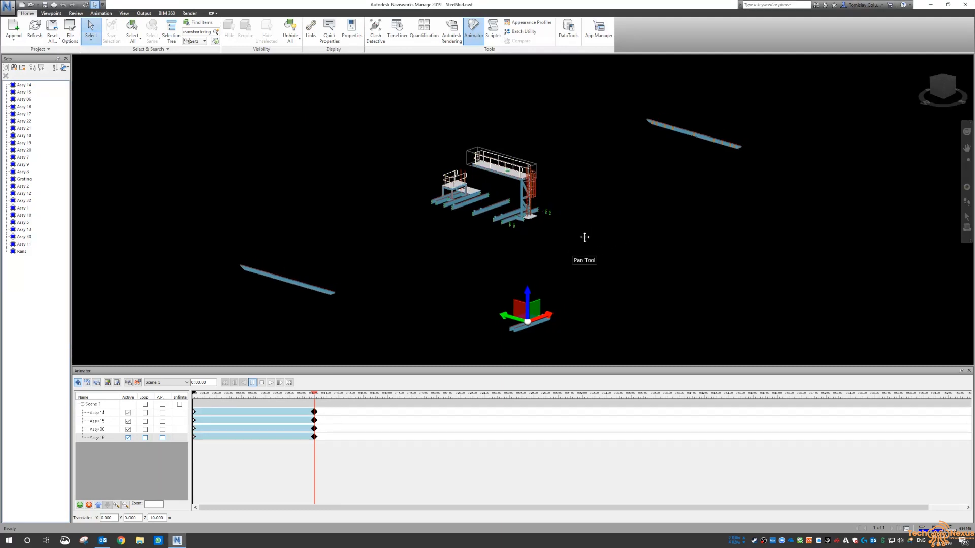
mouse_move(586, 245)
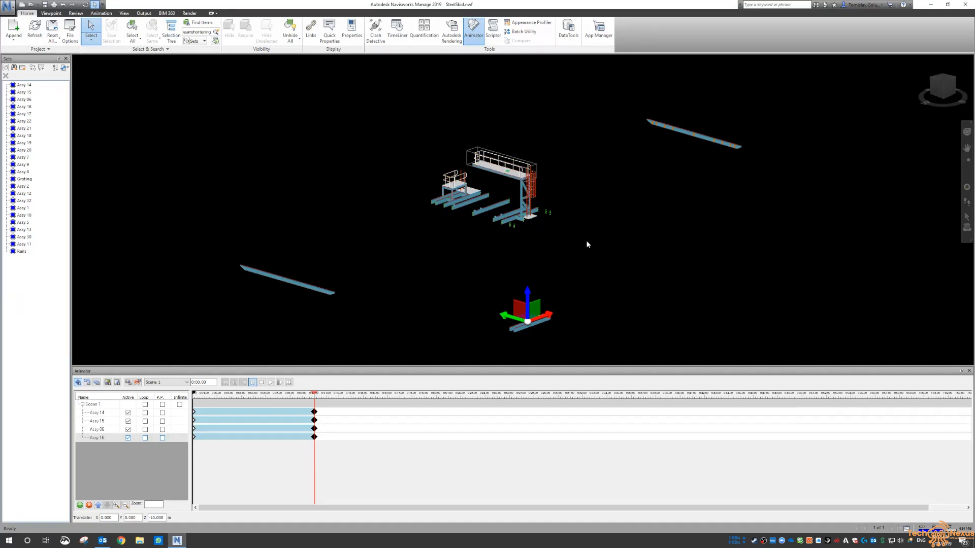
mouse_move(533, 281)
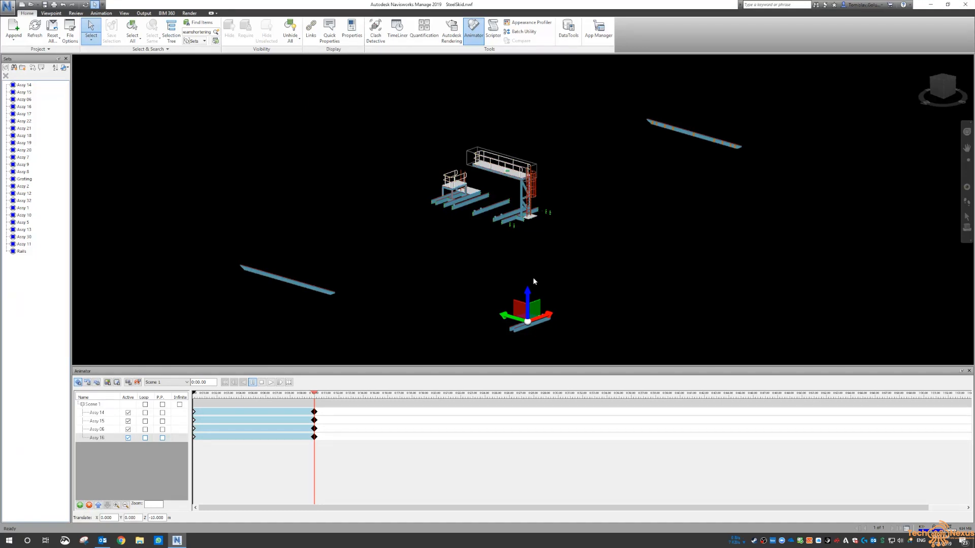
mouse_move(484, 266)
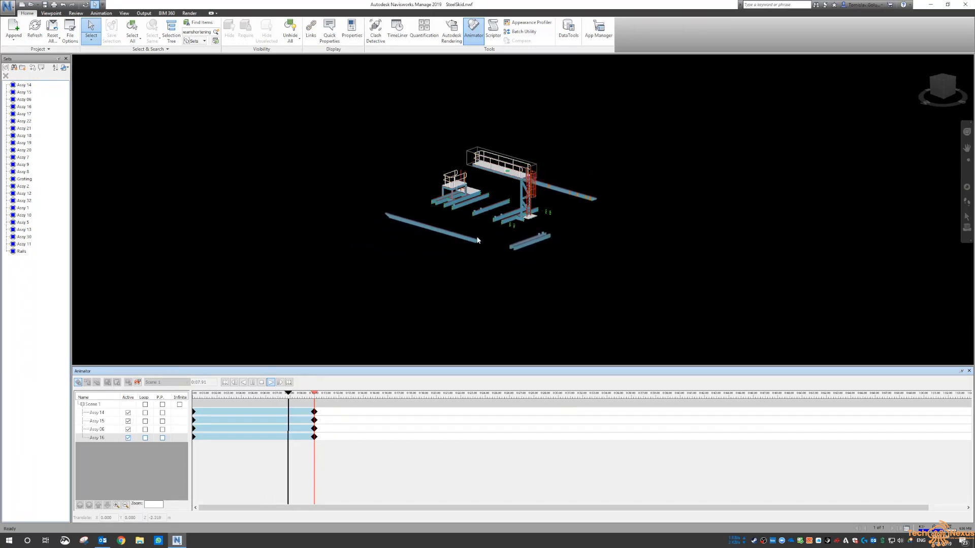
Jump to the end of Scene 1 and highlight the Assy 14, 15 and 06 animation sets
click(270, 383)
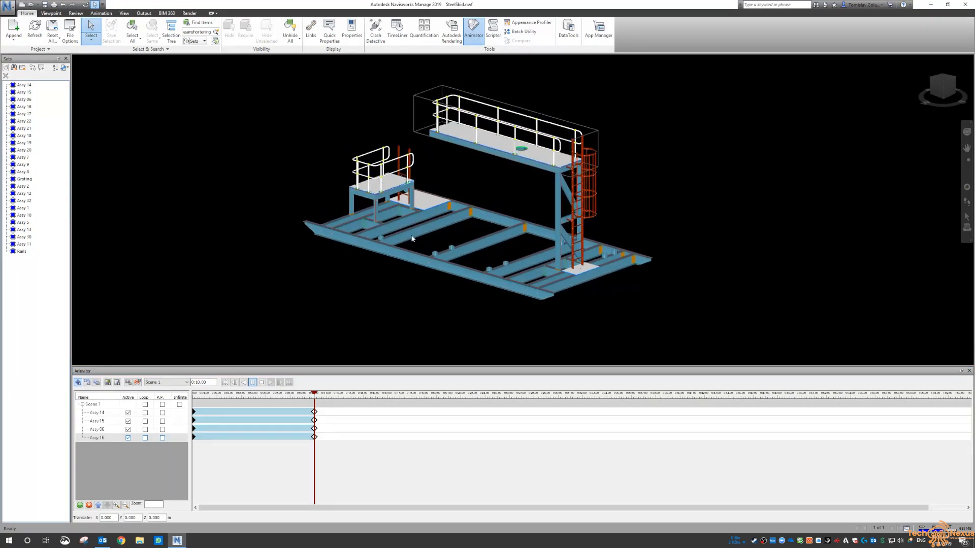
click(97, 412)
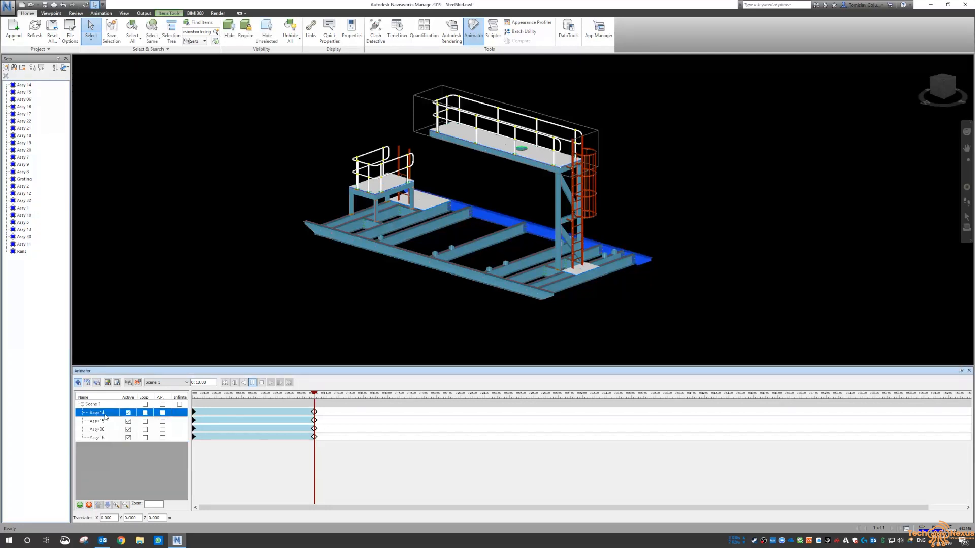
click(97, 421)
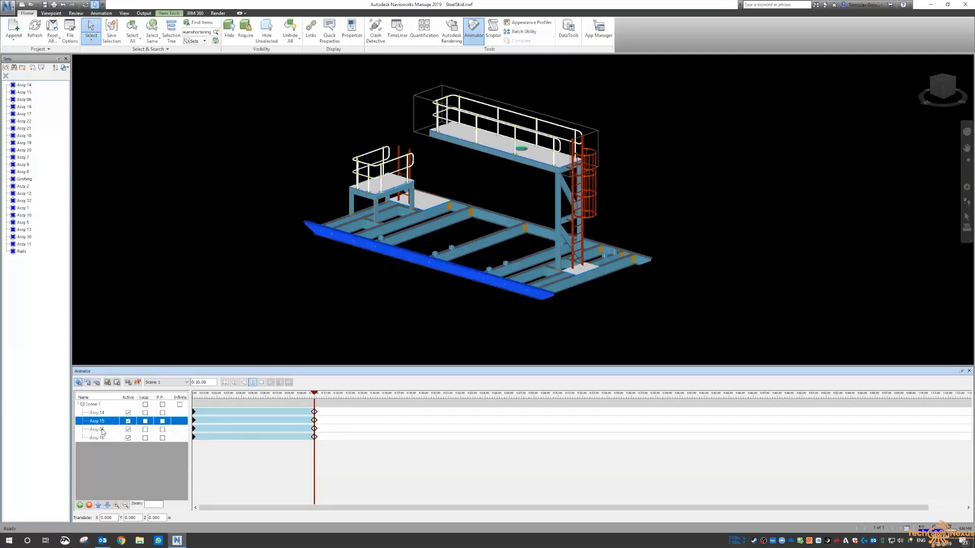
click(97, 436)
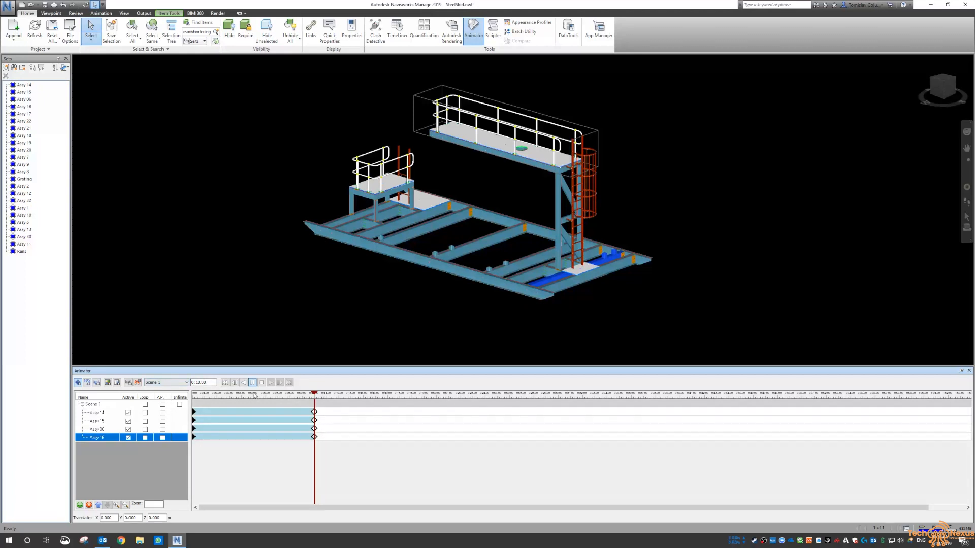
Rewind Scene 1 to its start and close the Animator window
click(252, 382)
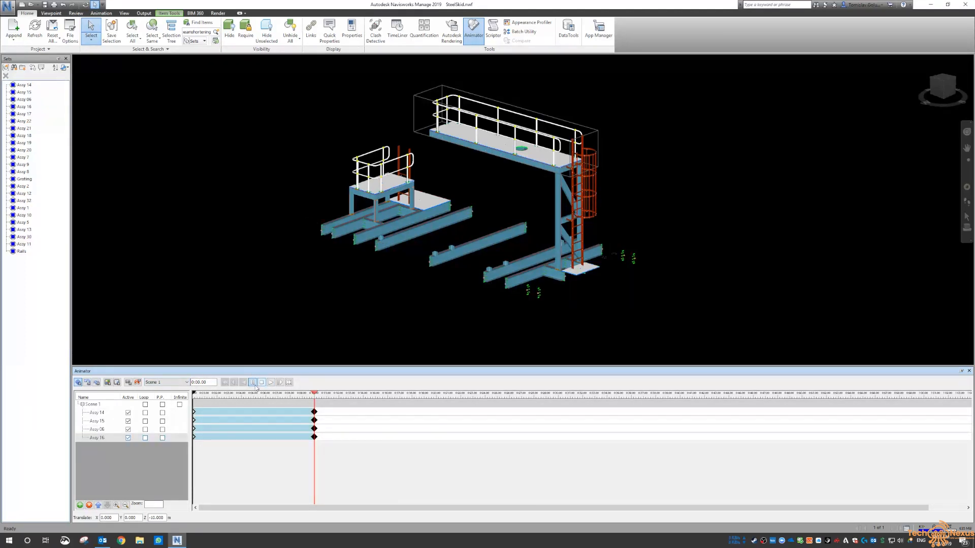
click(269, 382)
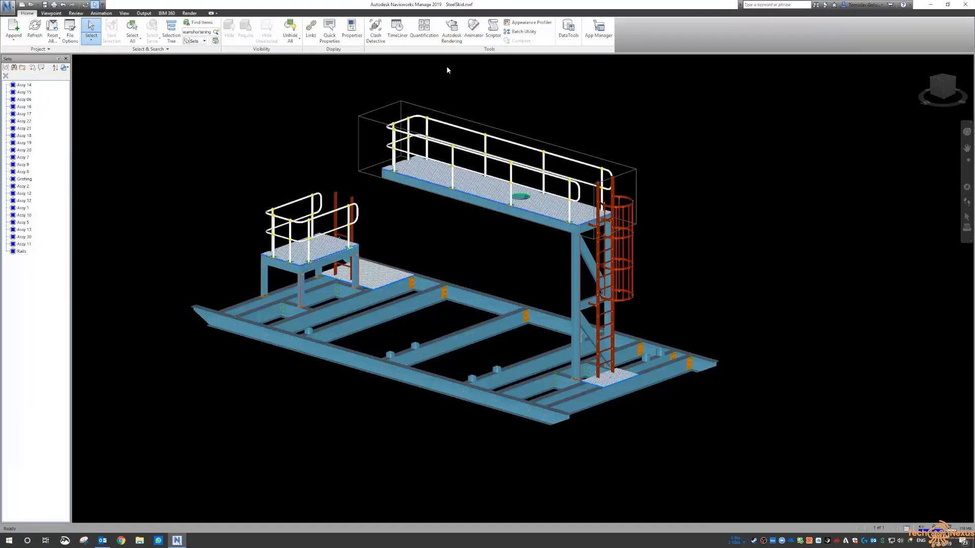
Show the TimeLiner task list with an added Animation column
click(397, 29)
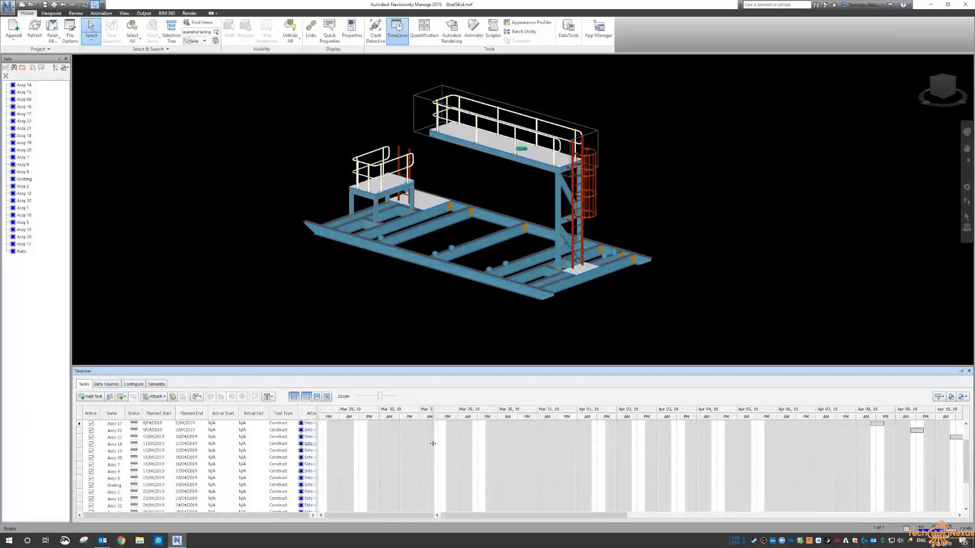
click(268, 397)
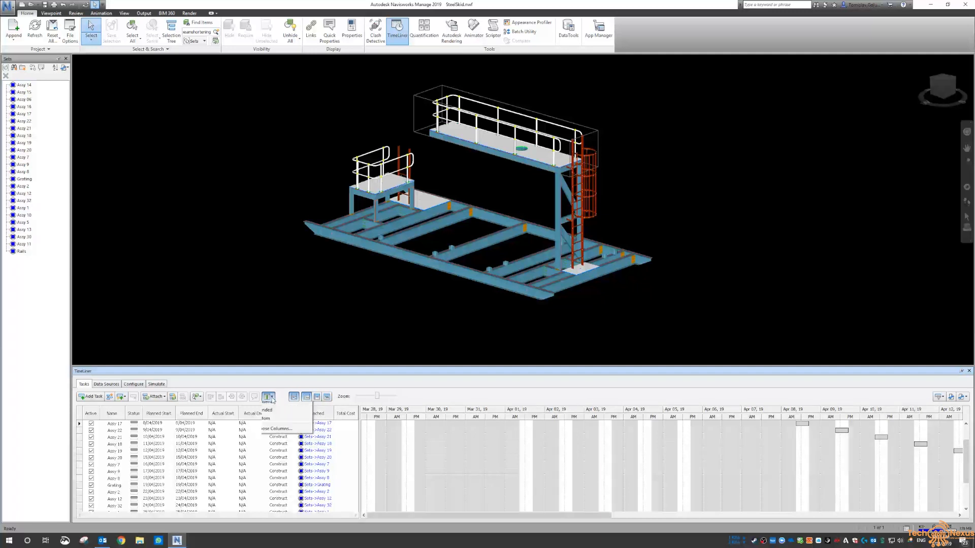
click(268, 397)
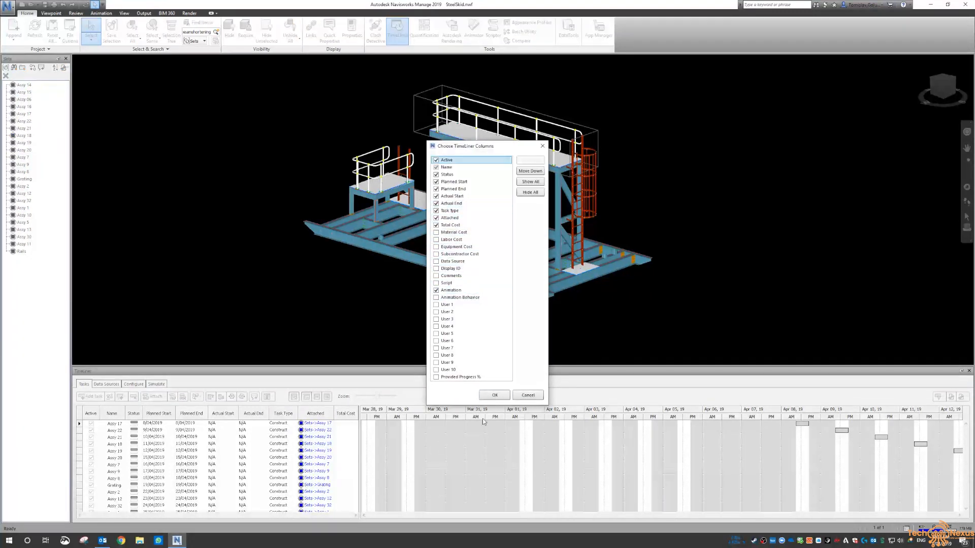
click(494, 395)
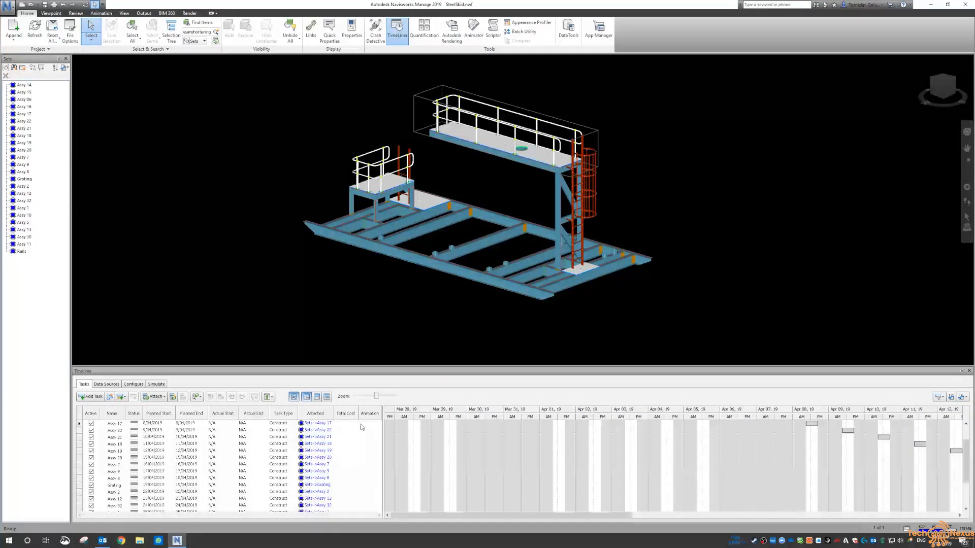
Sort the TimeLiner tasks by planned start so Assy 14 comes first
click(114, 424)
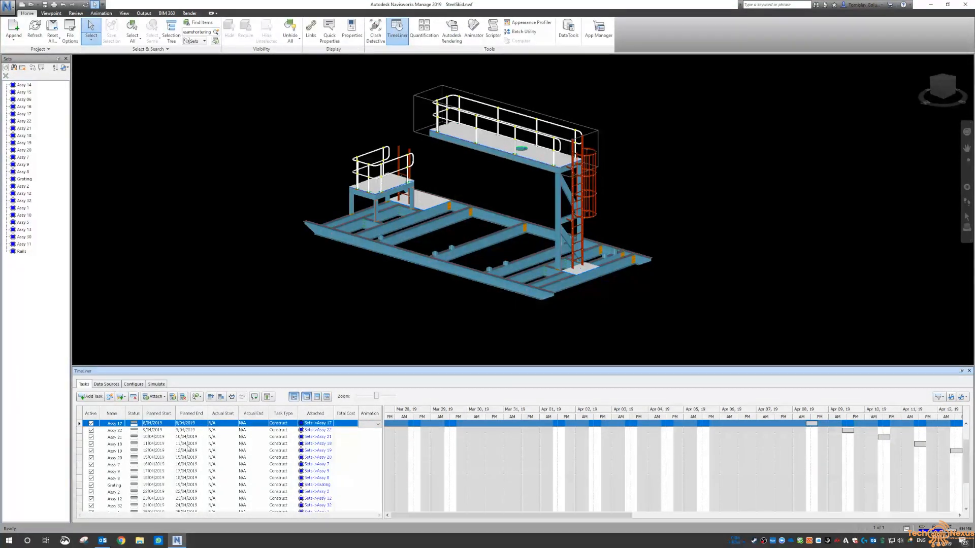
mouse_move(143, 365)
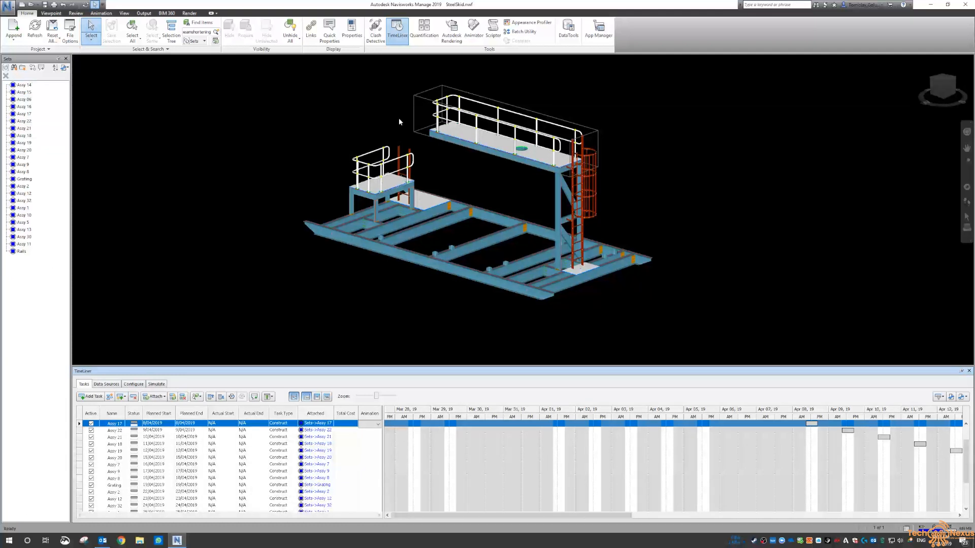
click(473, 29)
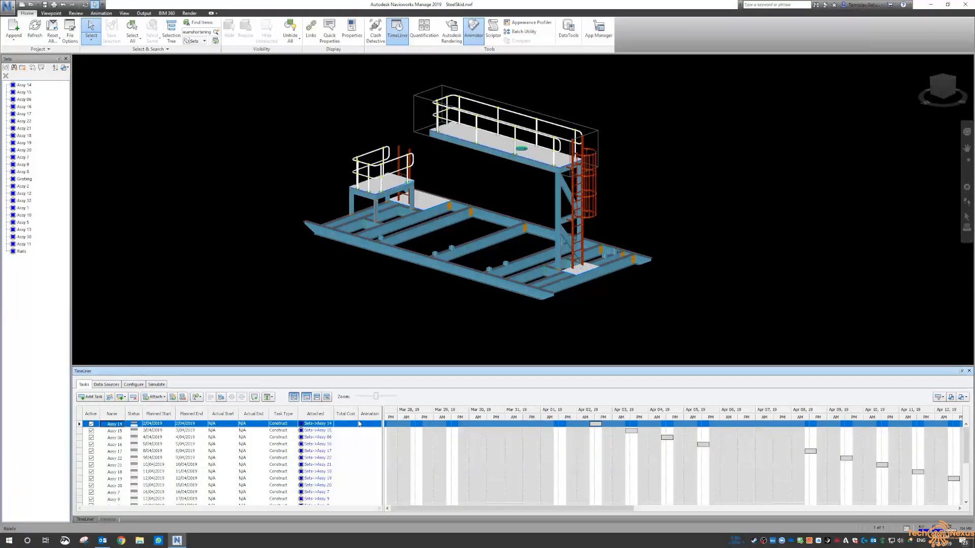
Link Assy 14, 15 and 06 to their matching Scene 1 animation sets
click(379, 423)
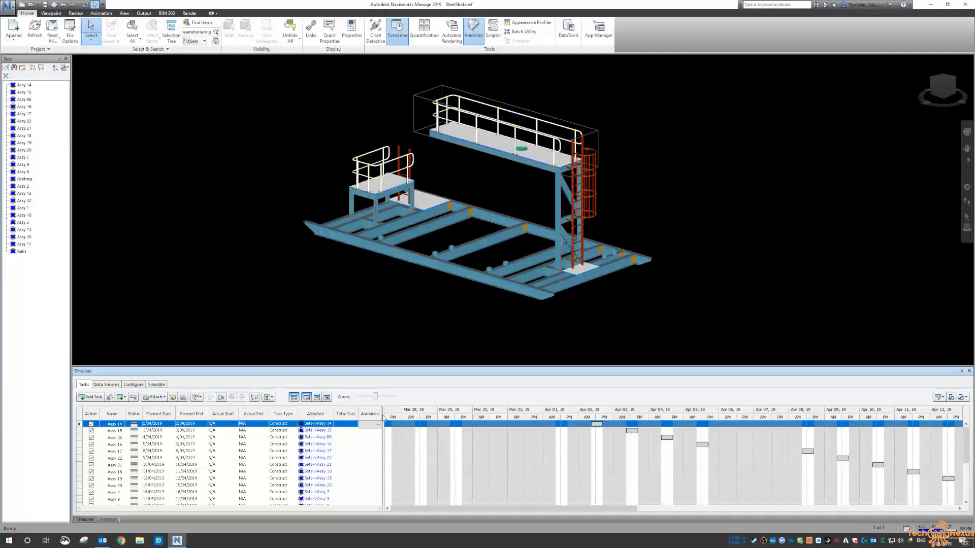
click(376, 424)
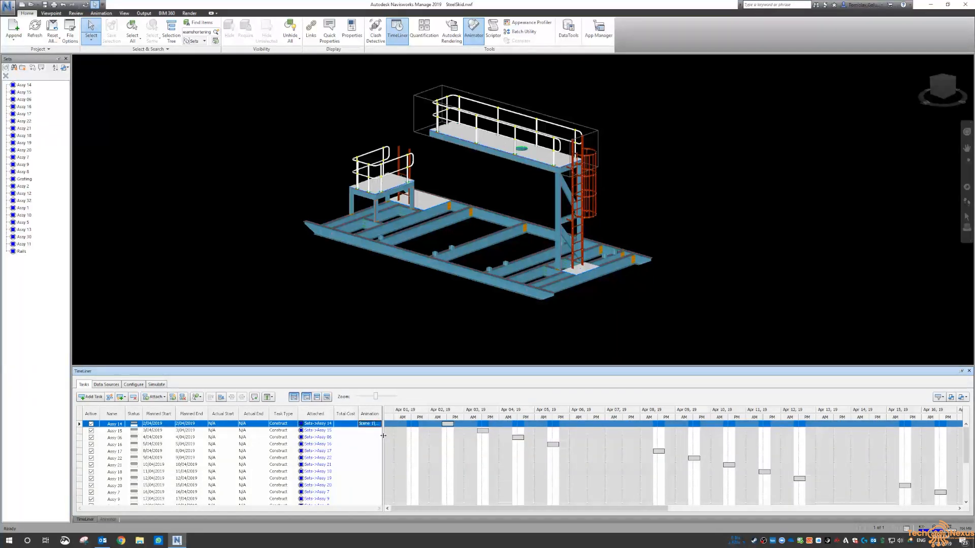
click(115, 437)
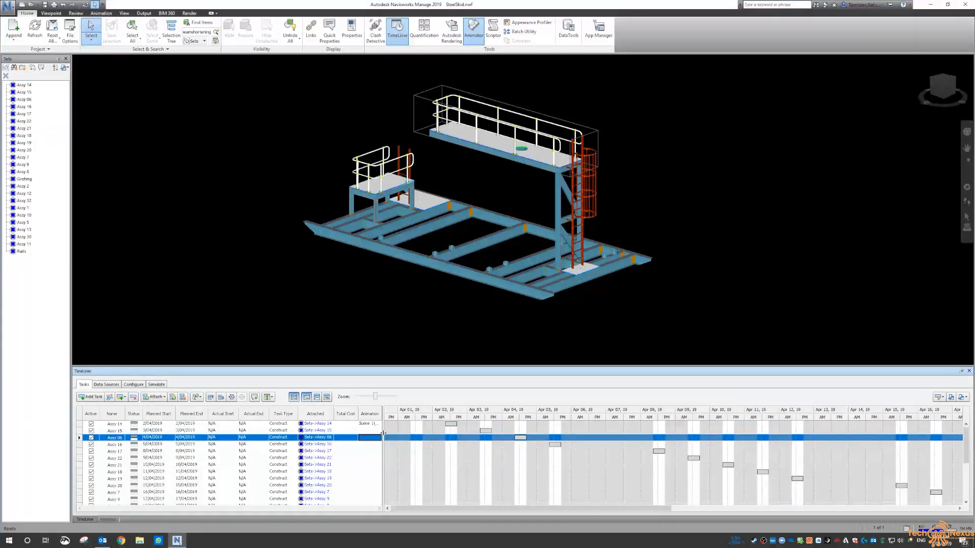
click(114, 424)
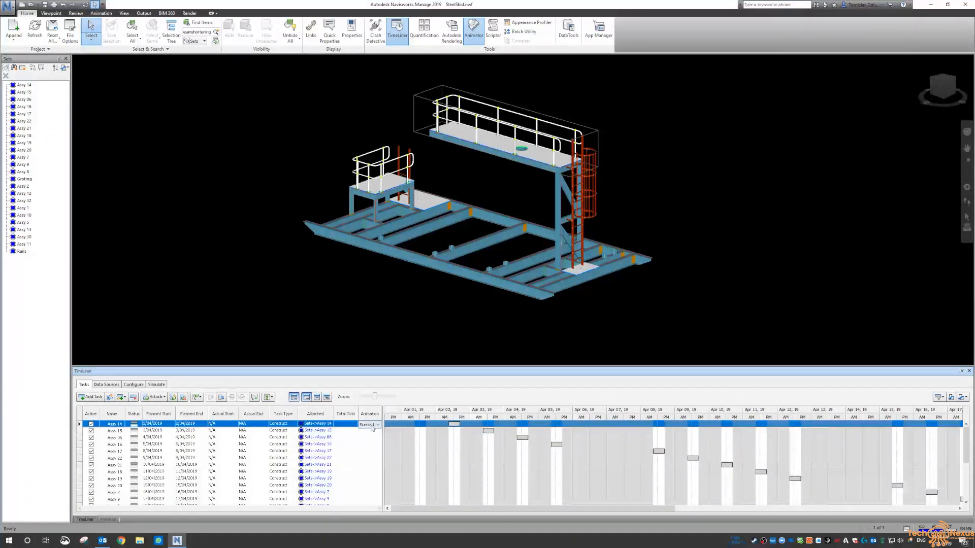
click(115, 431)
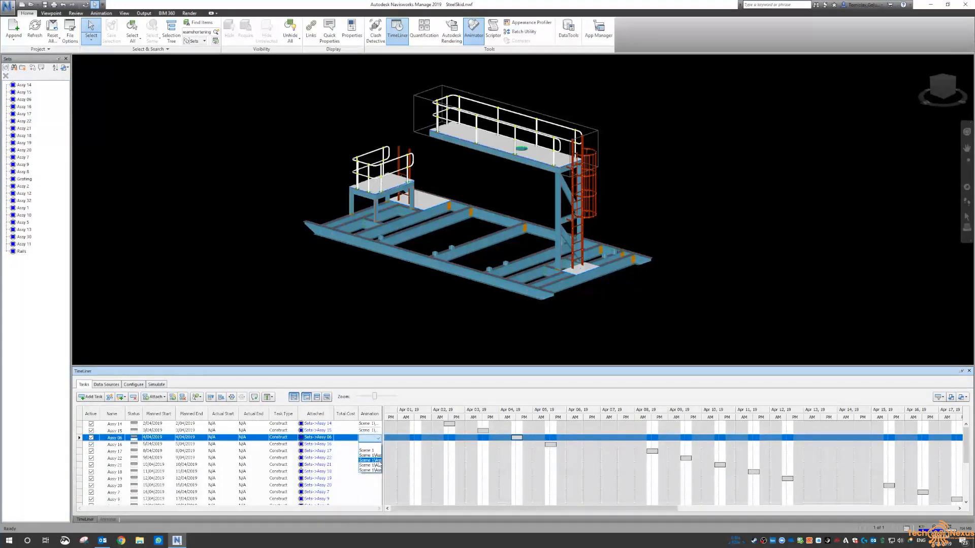
click(115, 443)
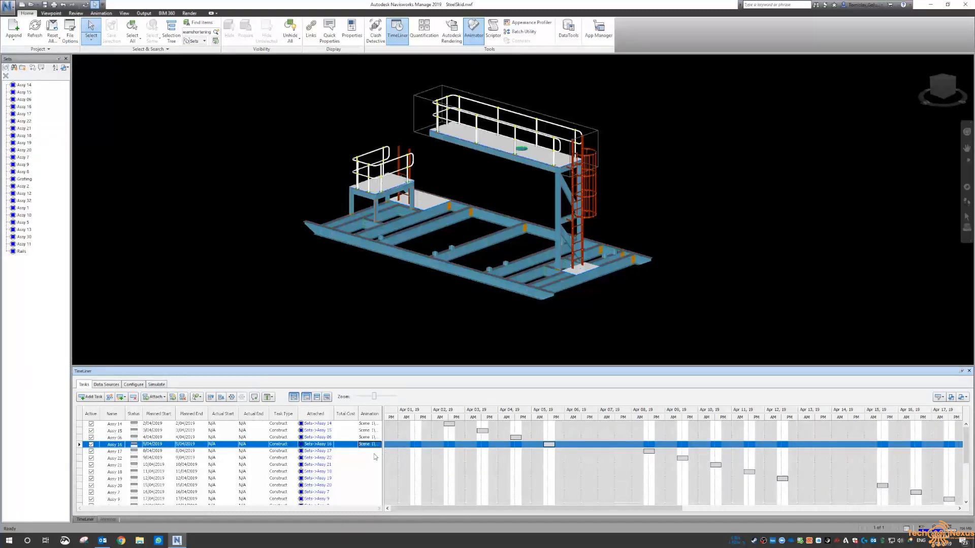
Play the construction simulation on the Simulate tab and stop it back at the start
click(157, 384)
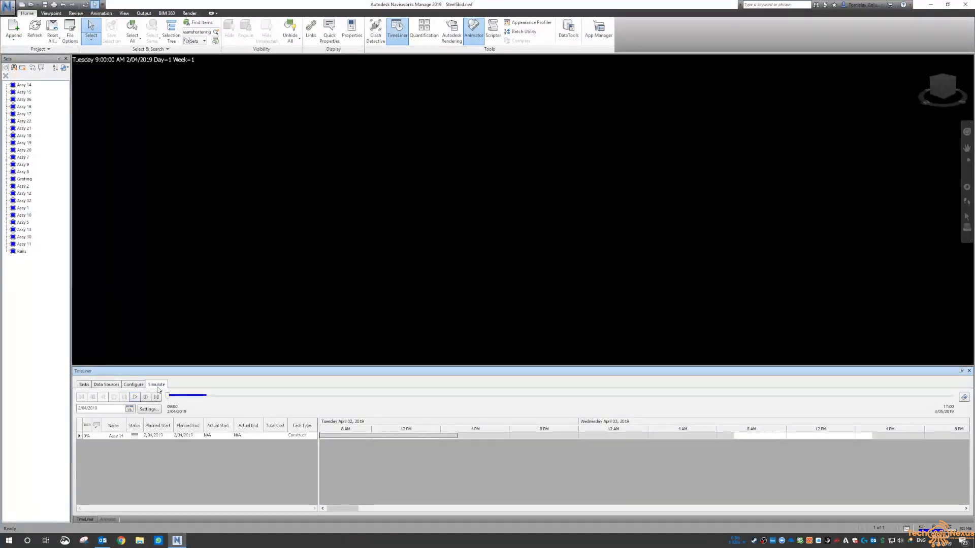
click(134, 397)
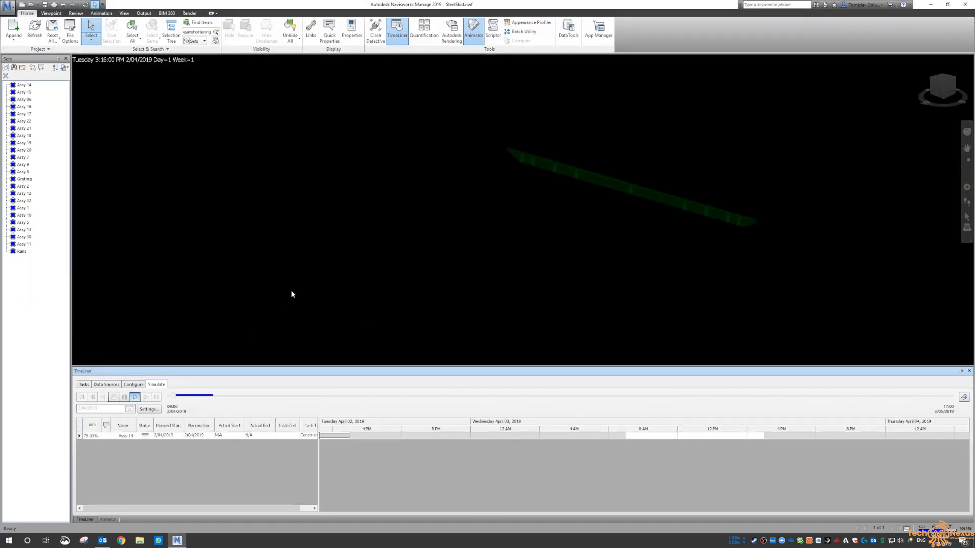
click(134, 397)
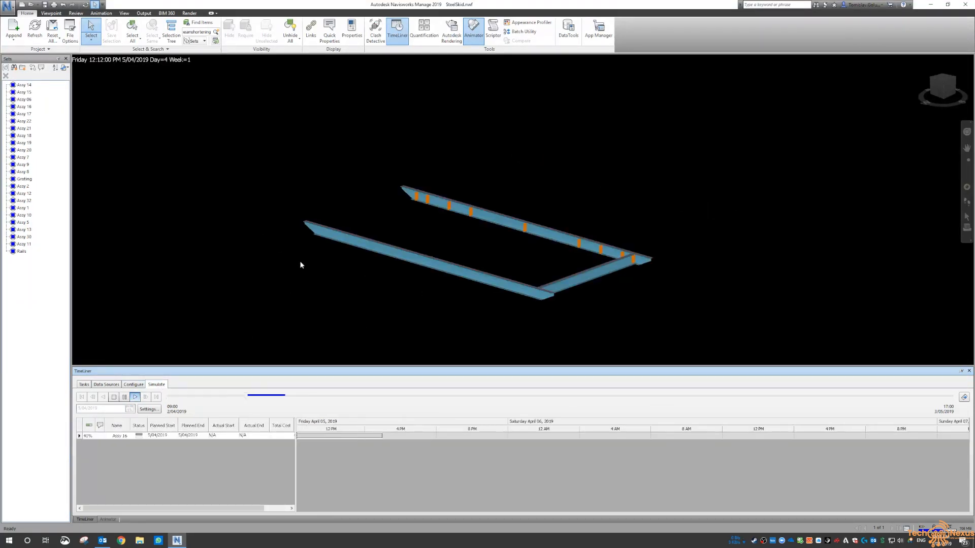
click(135, 397)
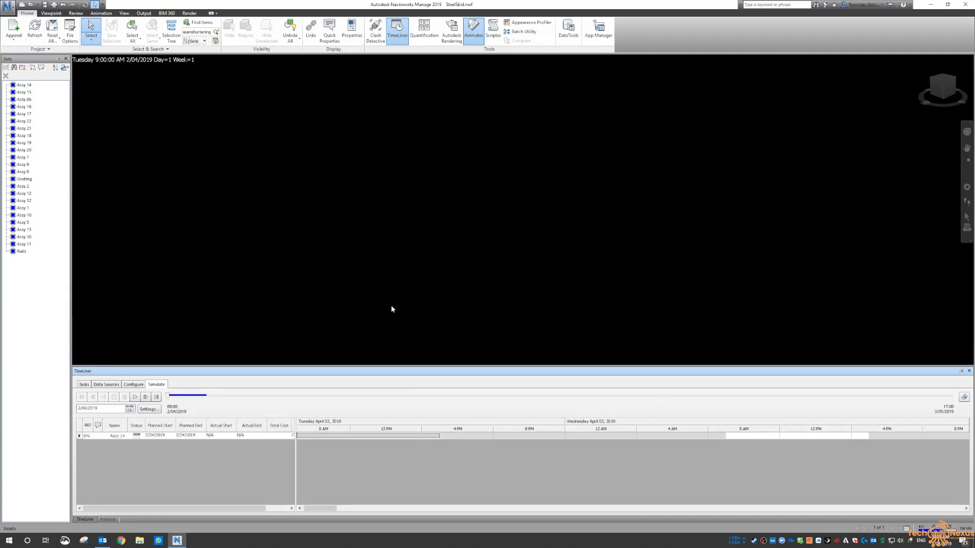
Change the Construct start appearance from Green (90% Transparent) on the Configure tab
click(132, 384)
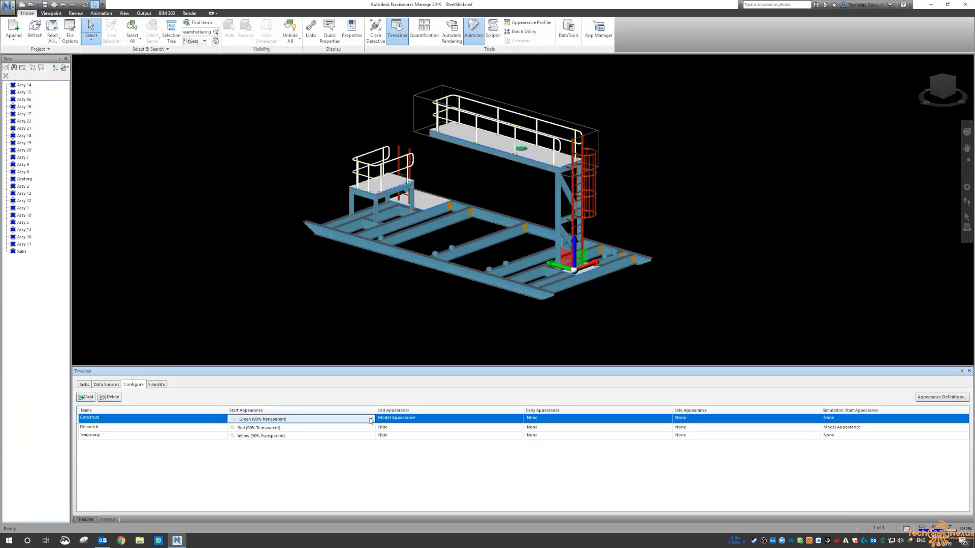
click(370, 418)
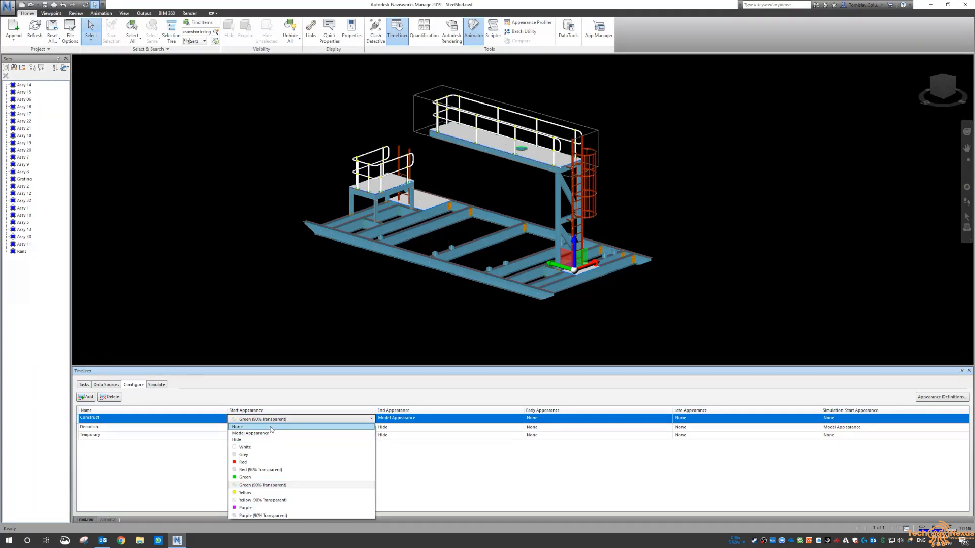
click(156, 384)
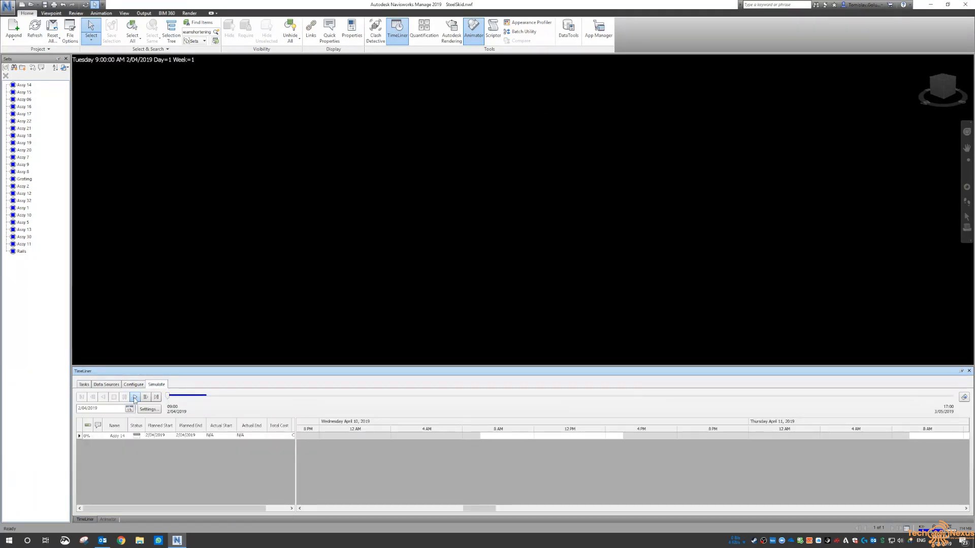
Replay the construction simulation and stop it back at its start
click(134, 397)
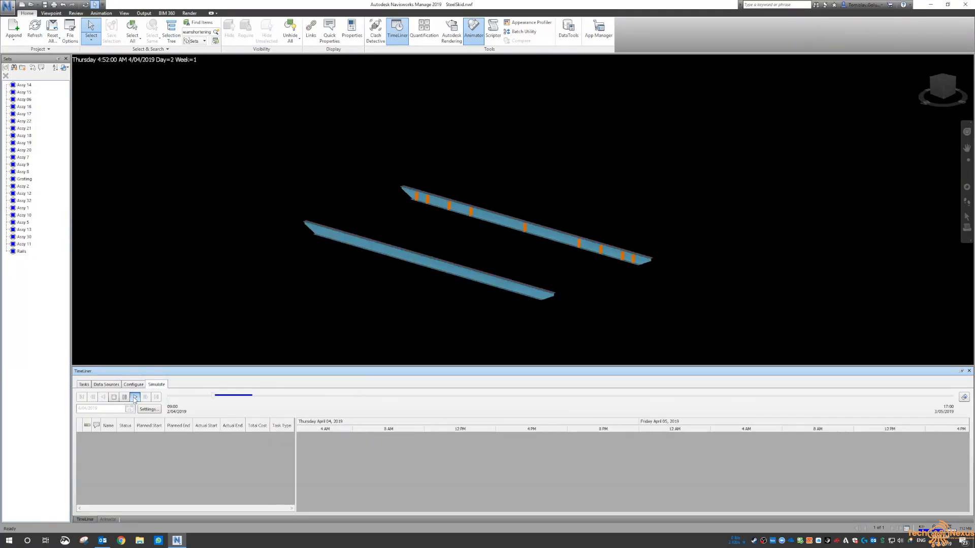
click(134, 397)
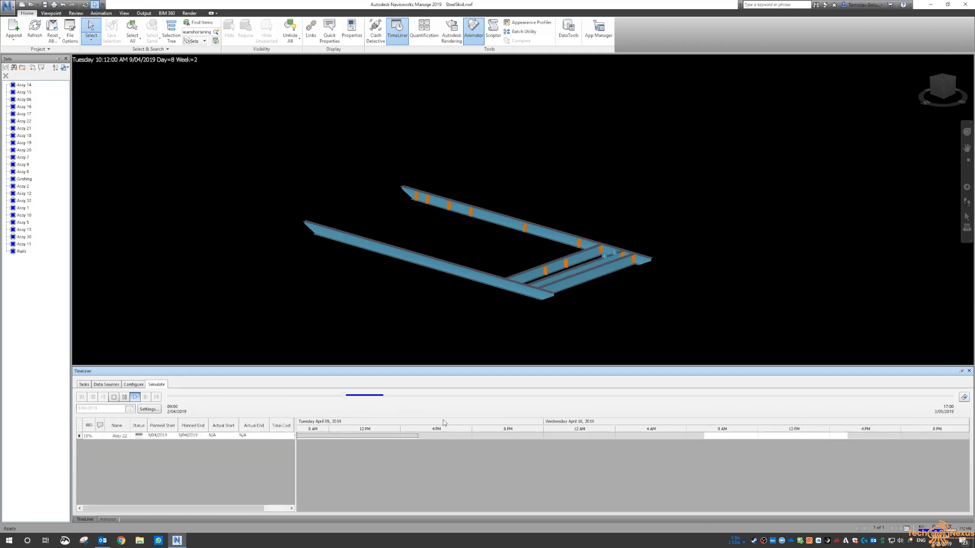
click(124, 397)
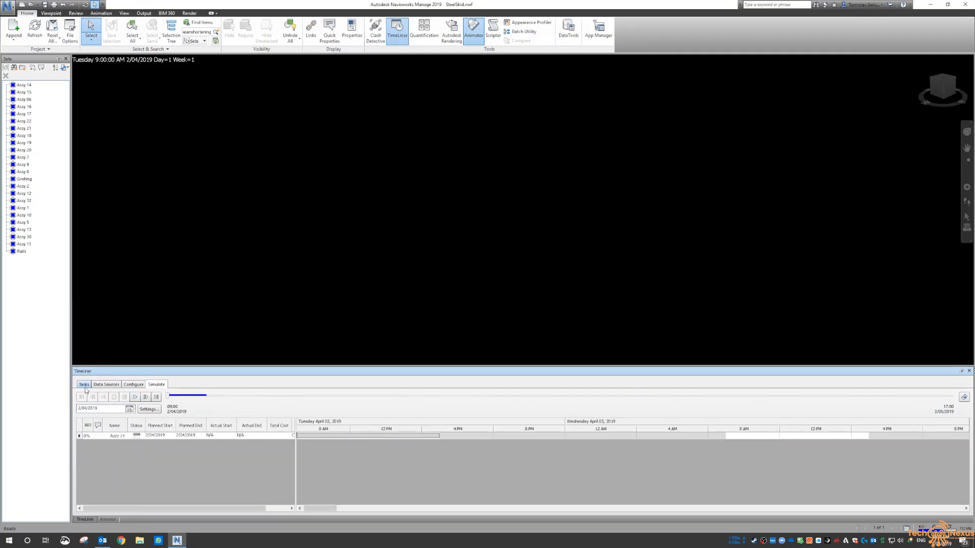
Preview Scene 1 in the Animator, then return to the TimeLiner task list
click(85, 384)
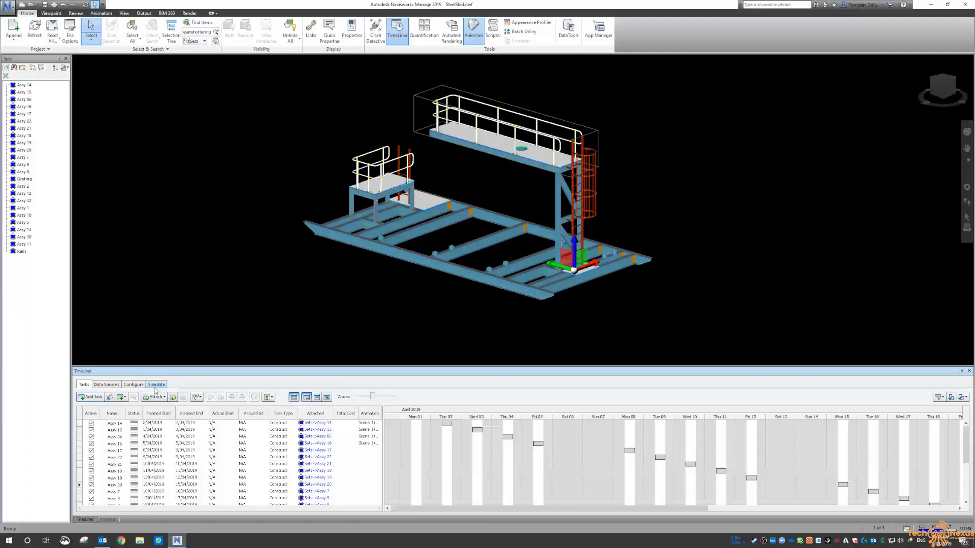
click(475, 27)
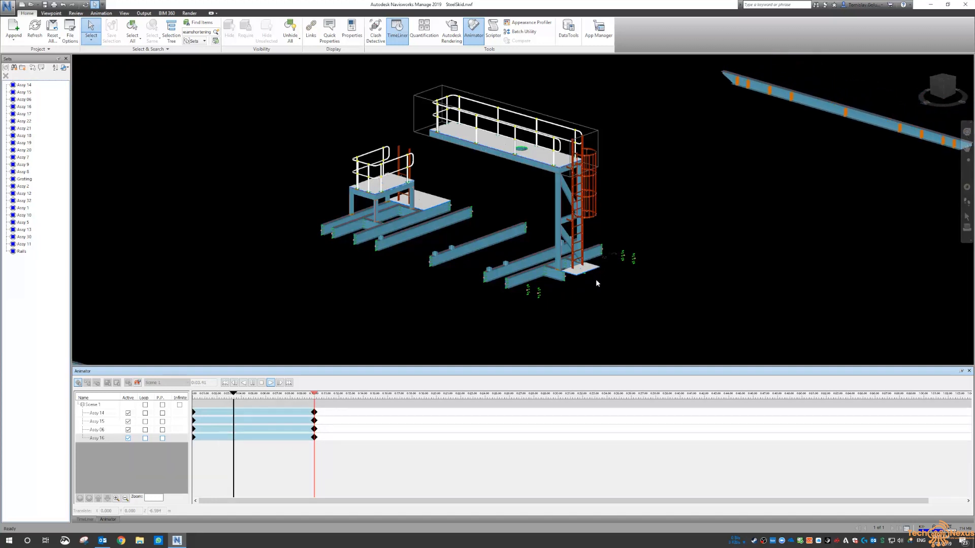
click(270, 383)
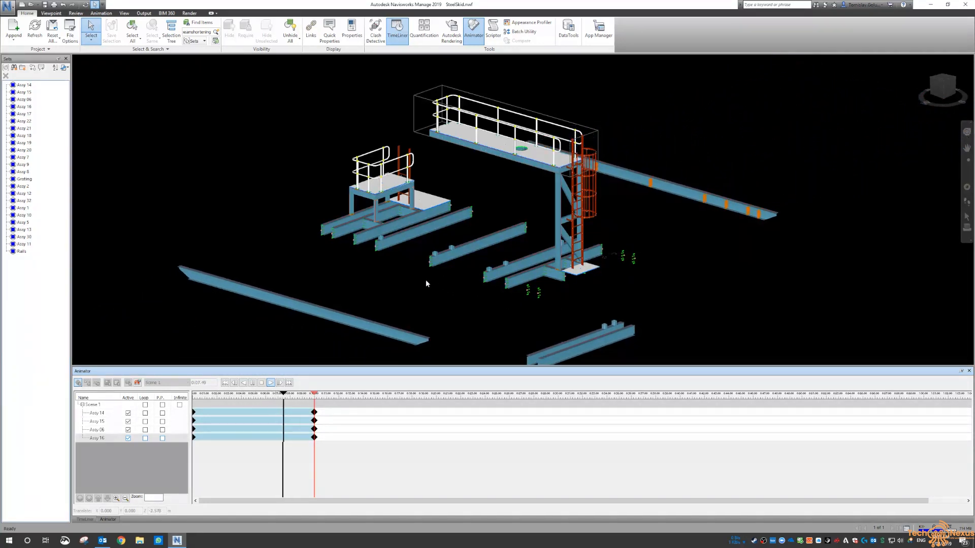
click(271, 382)
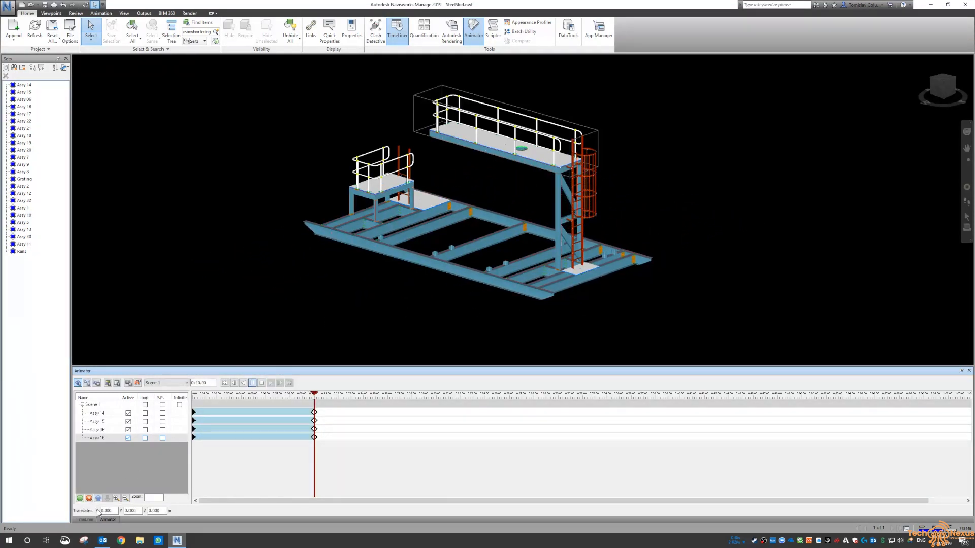
click(397, 30)
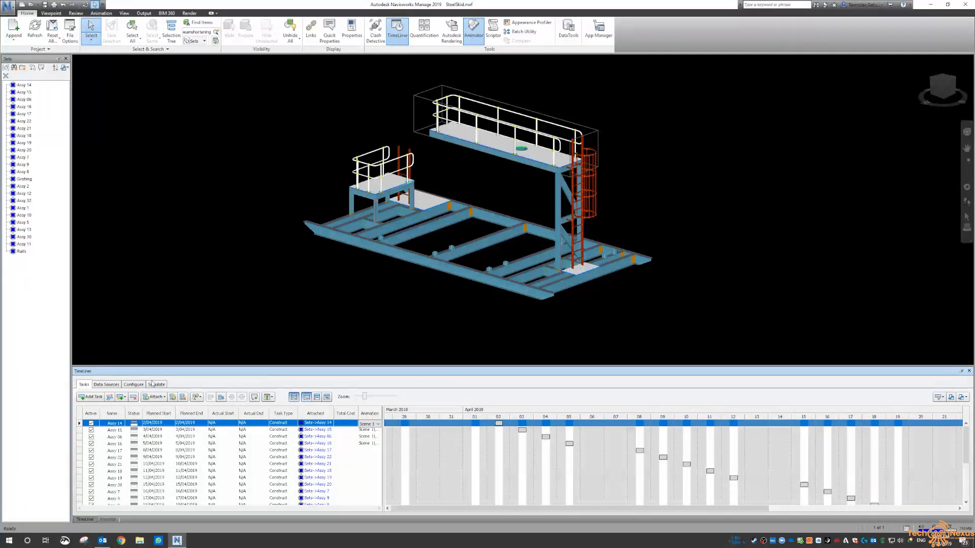
Show the Animation Behavior column and set the Assy tasks to Match Start
click(156, 384)
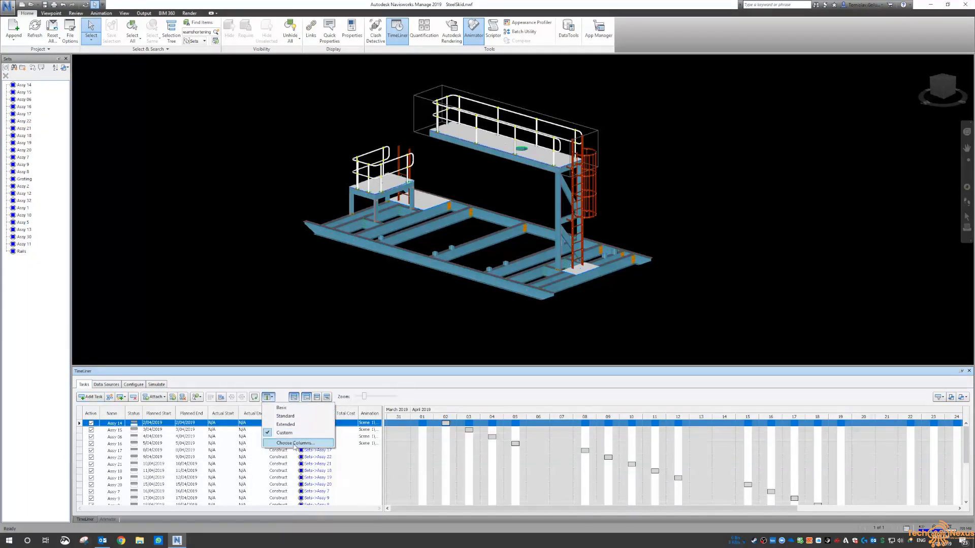
click(294, 443)
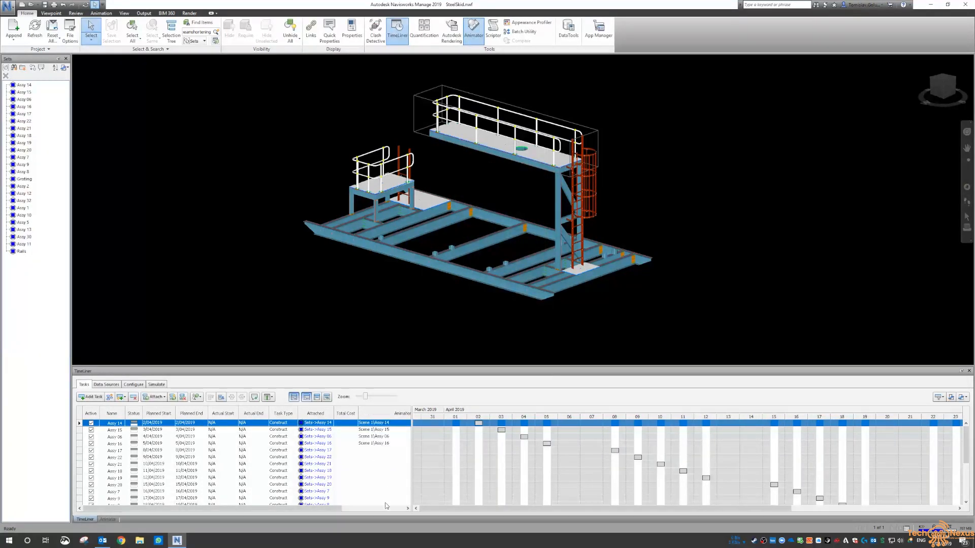
click(405, 423)
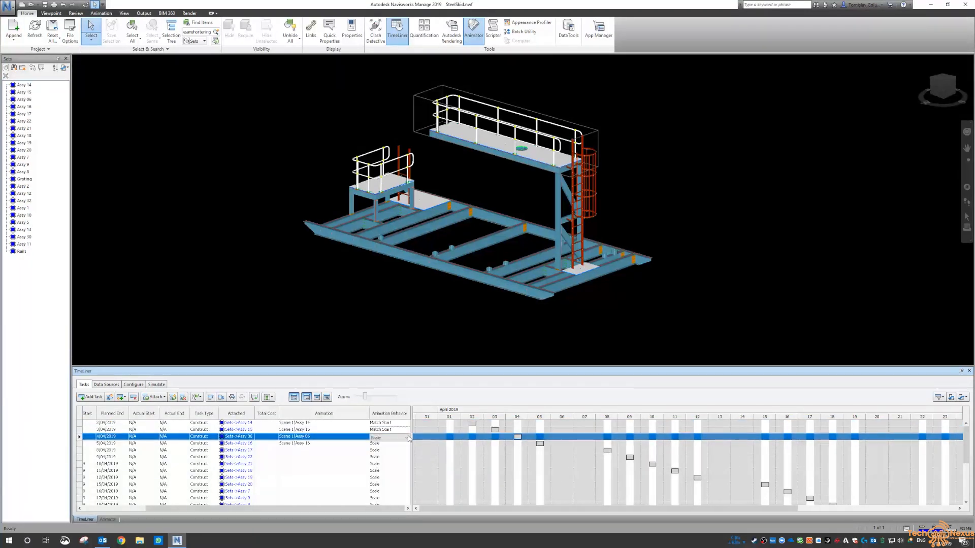
click(406, 444)
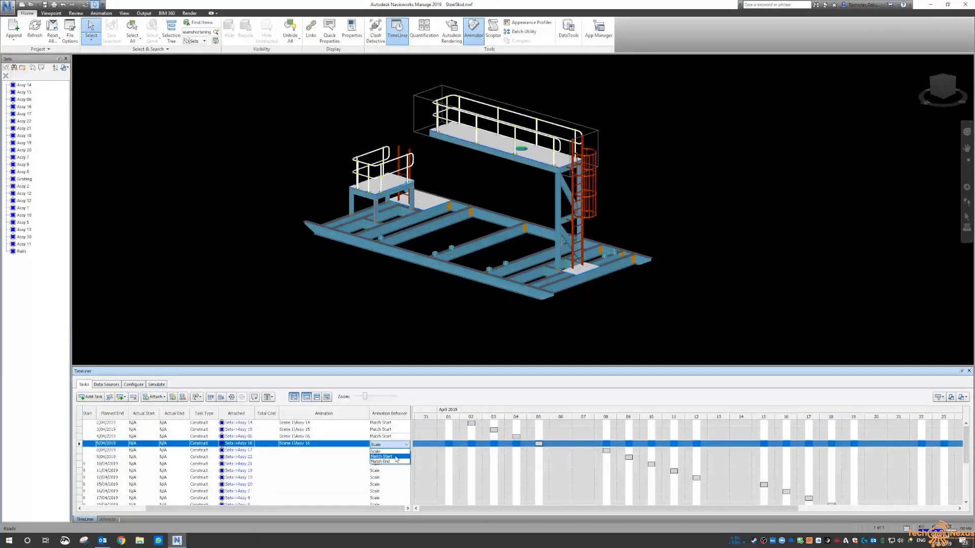
click(156, 384)
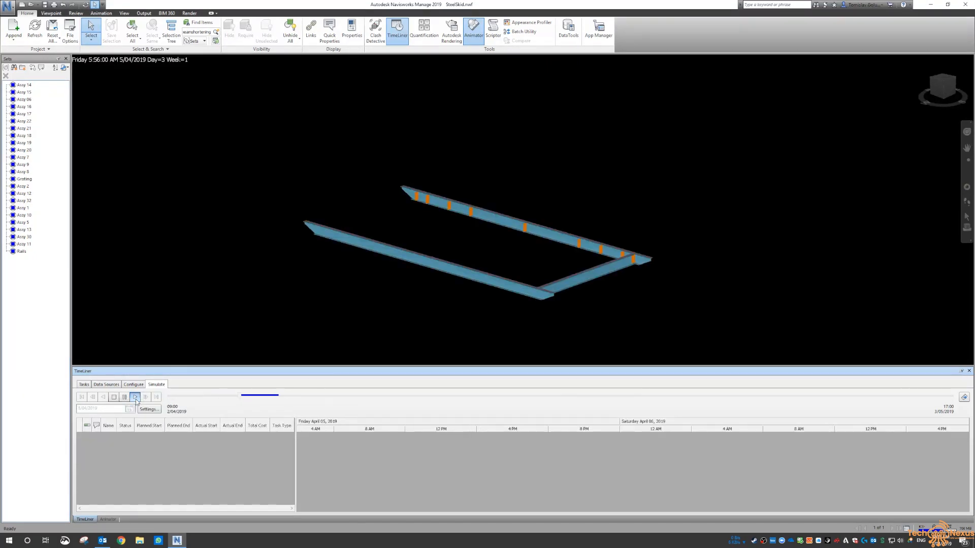
Replay the simulation with animations and confirm Assy 14 keeps Match Start behaviour
click(136, 397)
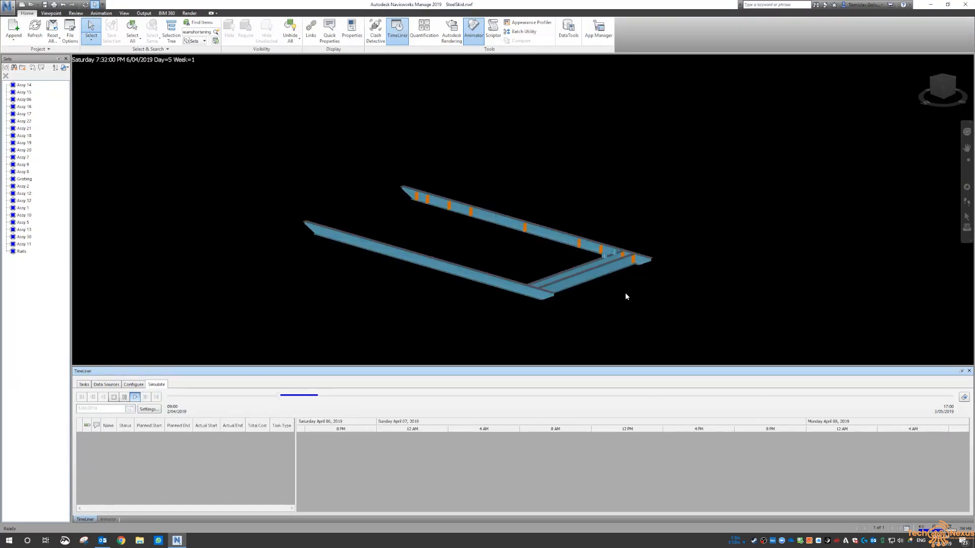
click(114, 397)
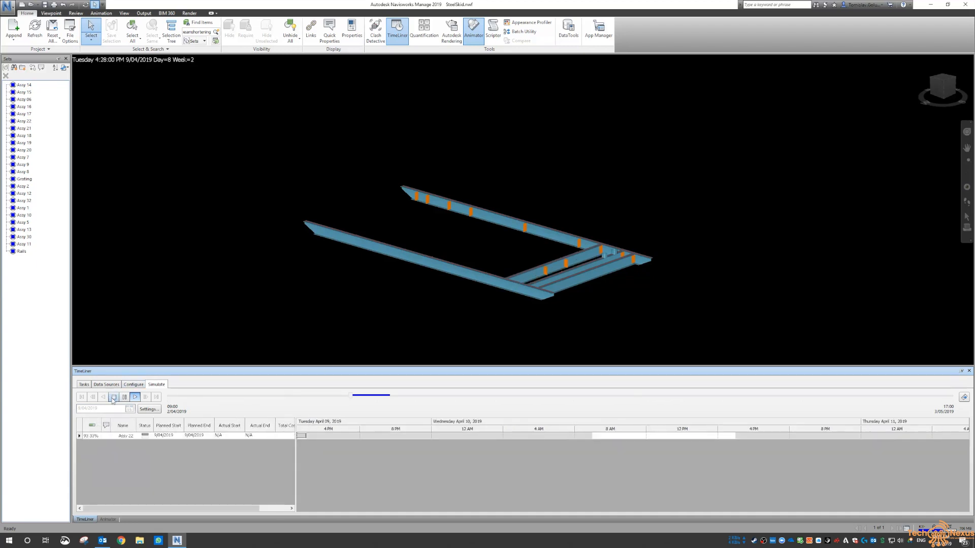
click(85, 384)
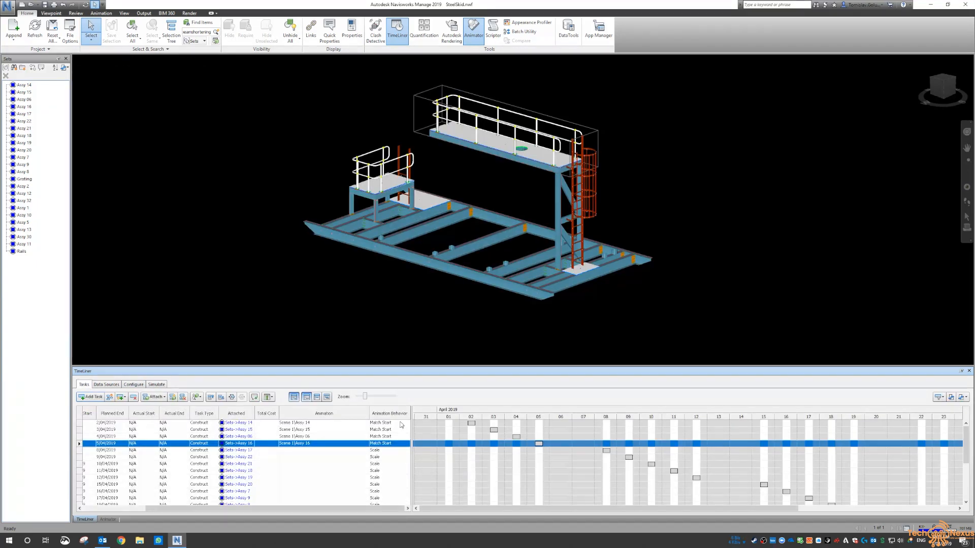
click(389, 423)
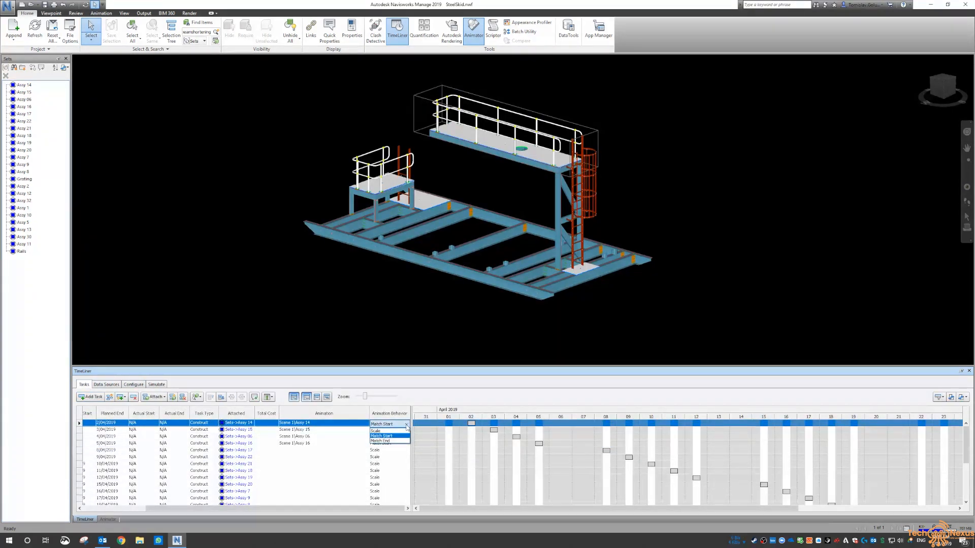
click(383, 425)
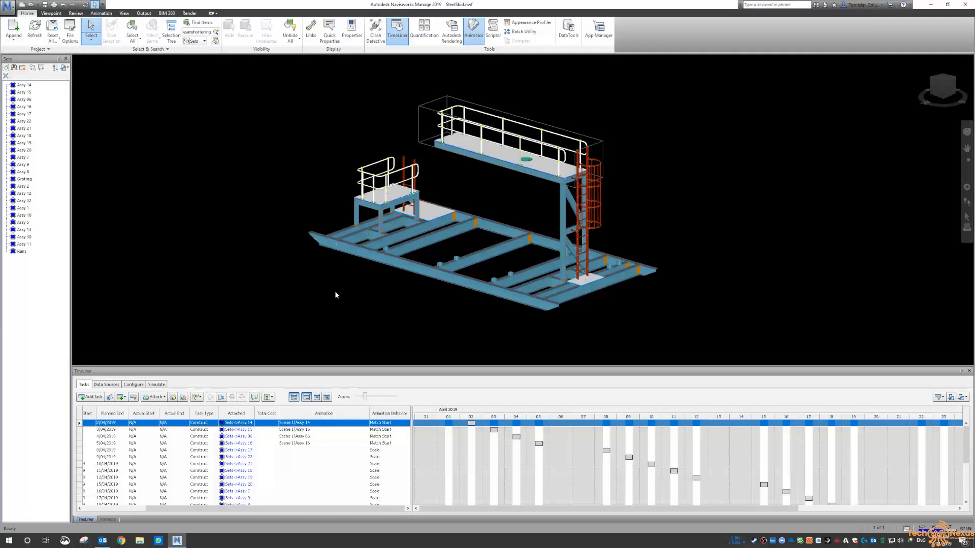
mouse_move(341, 292)
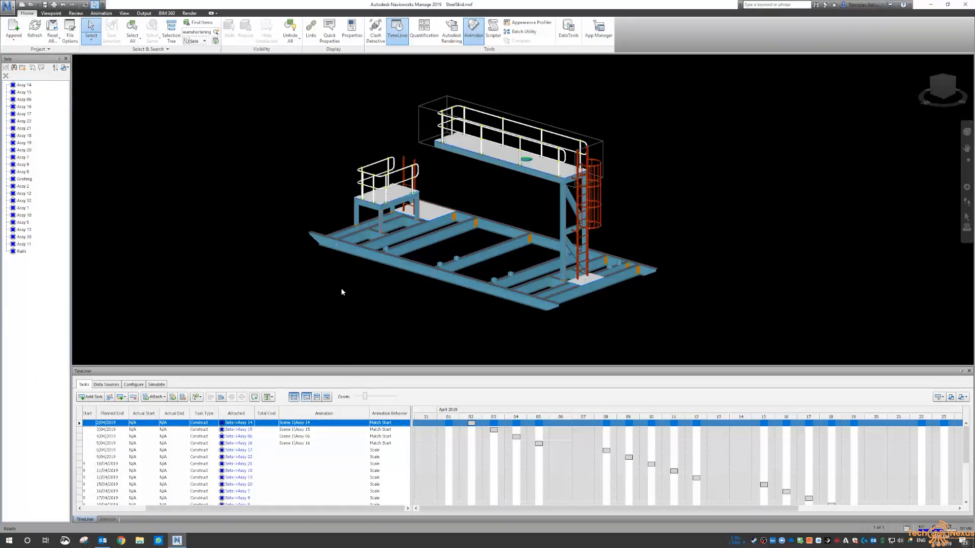